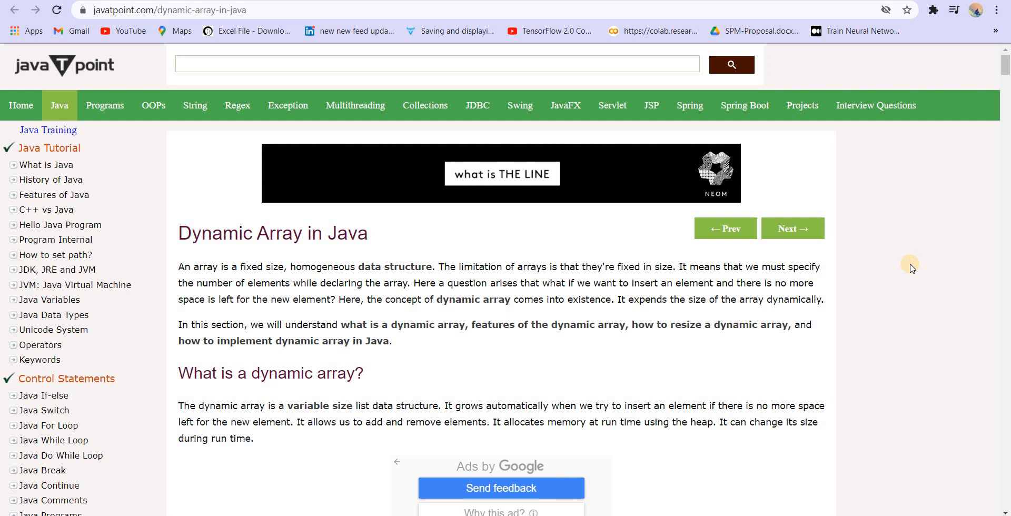
pyautogui.scroll(-3)
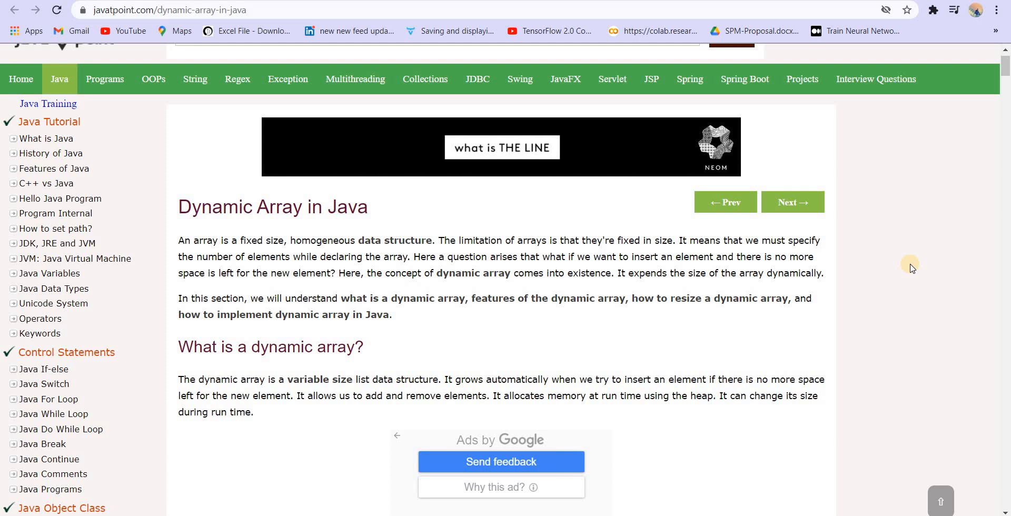
pyautogui.scroll(-3)
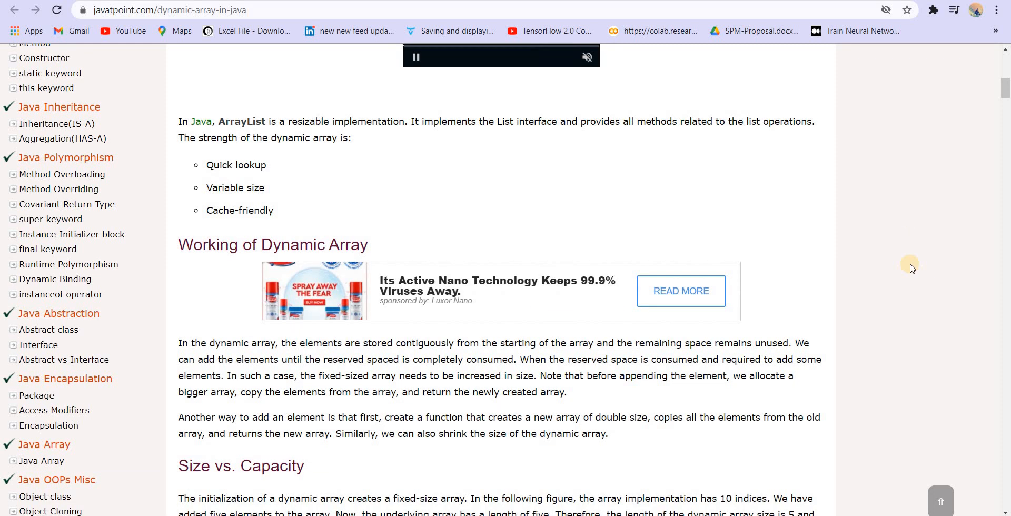
pyautogui.scroll(-3)
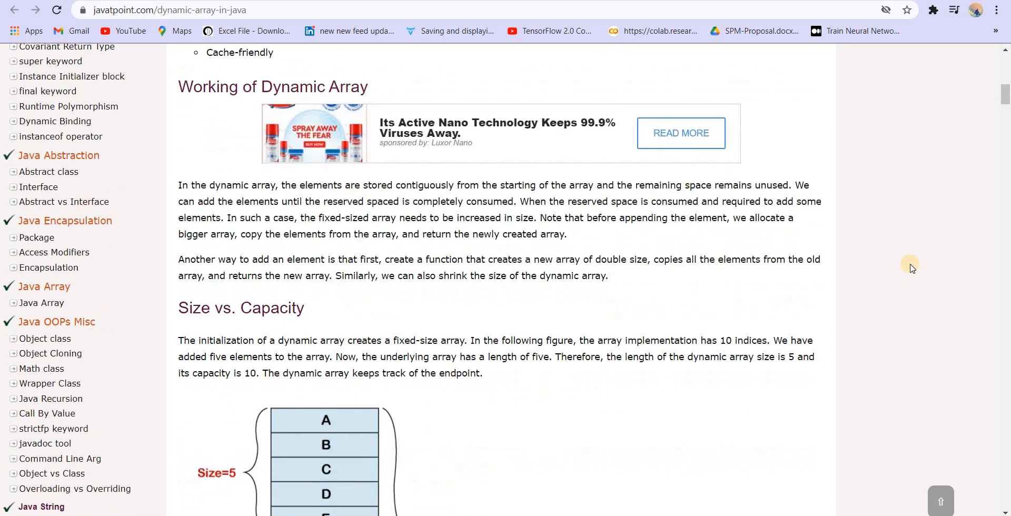
pyautogui.scroll(-3)
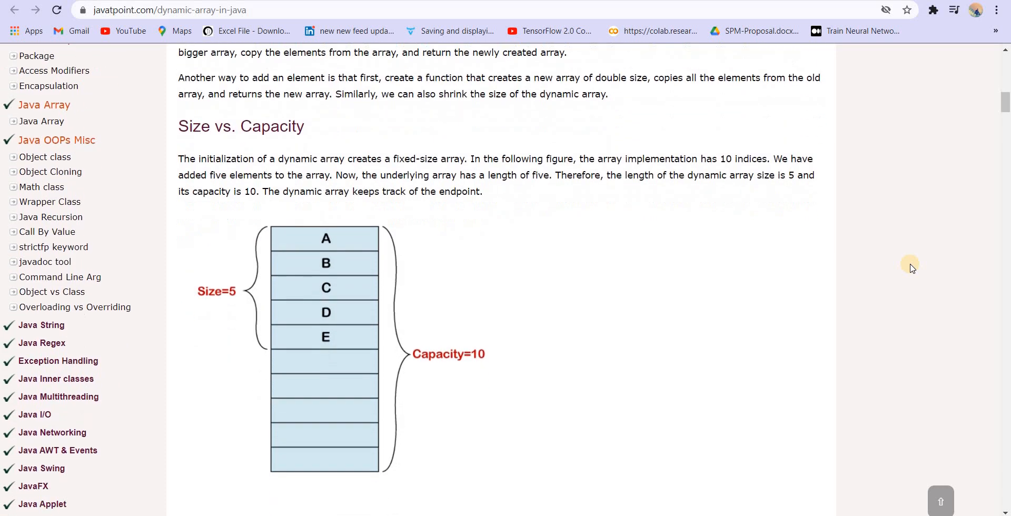
pyautogui.scroll(-3)
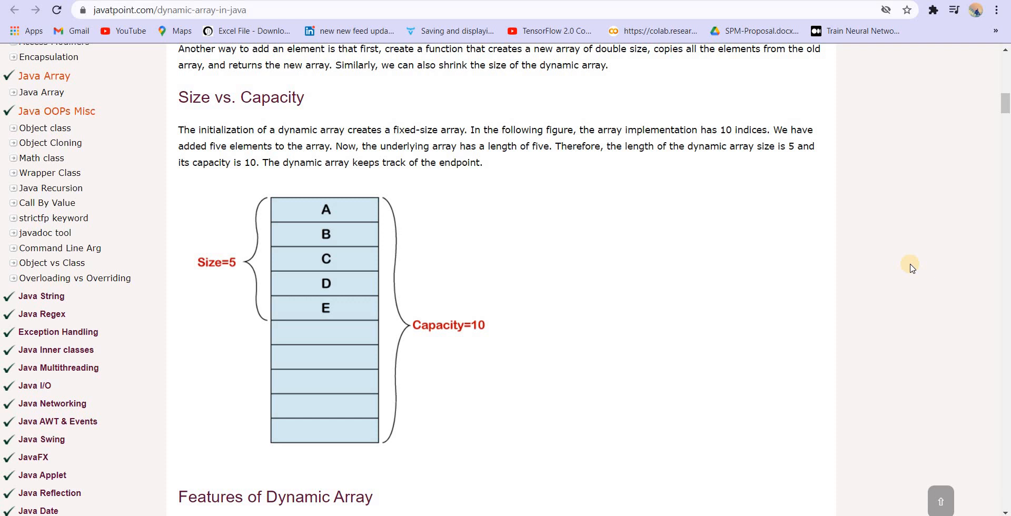
pyautogui.scroll(-3)
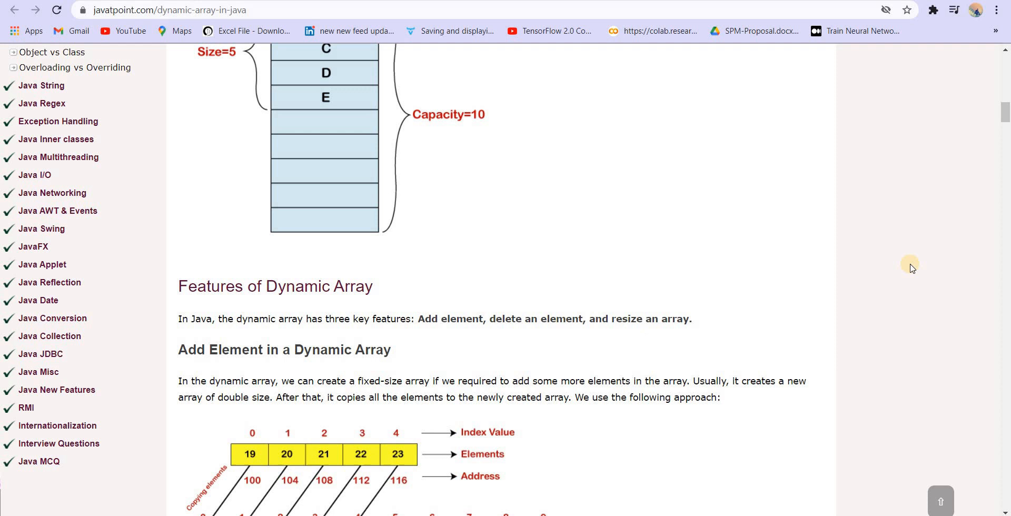
pyautogui.moveTo(913, 217)
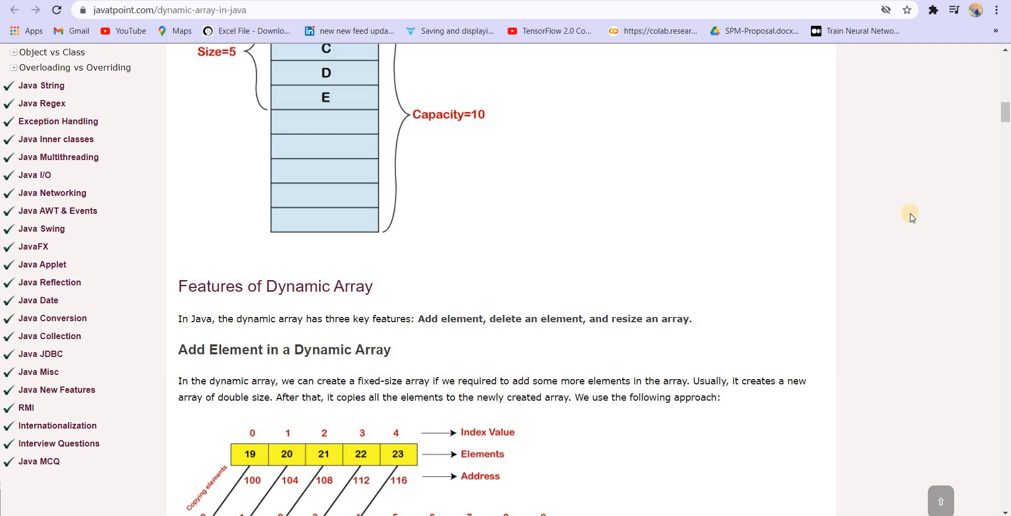
pyautogui.scroll(3)
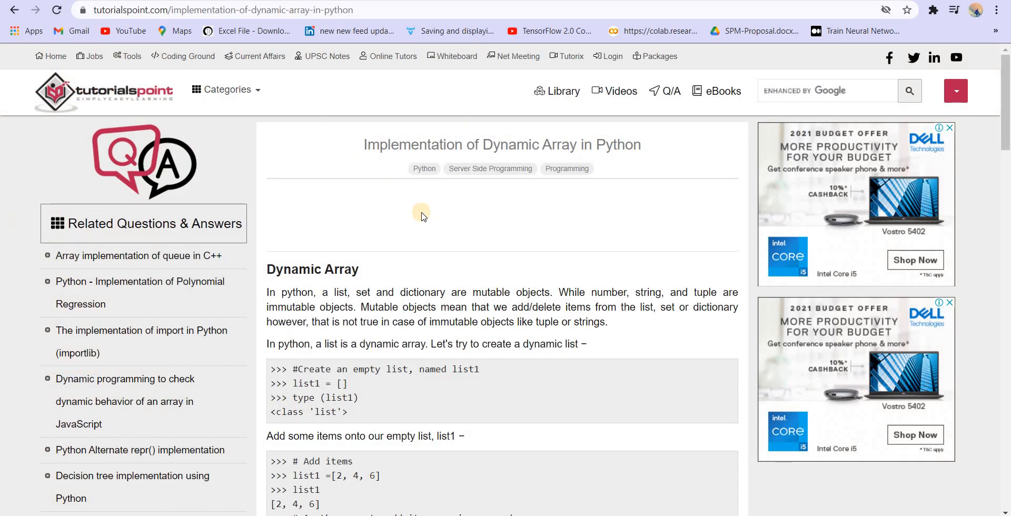
pyautogui.scroll(-3)
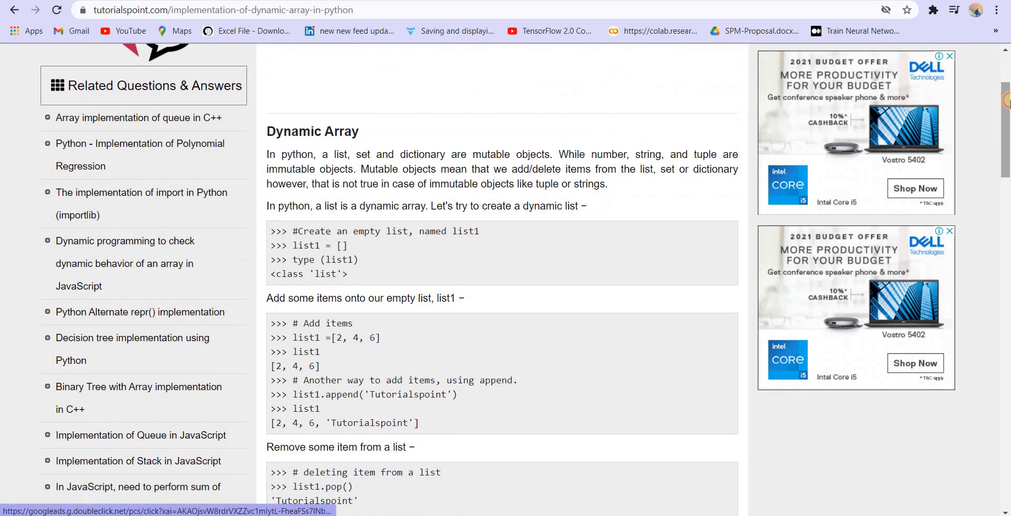
pyautogui.scroll(-3)
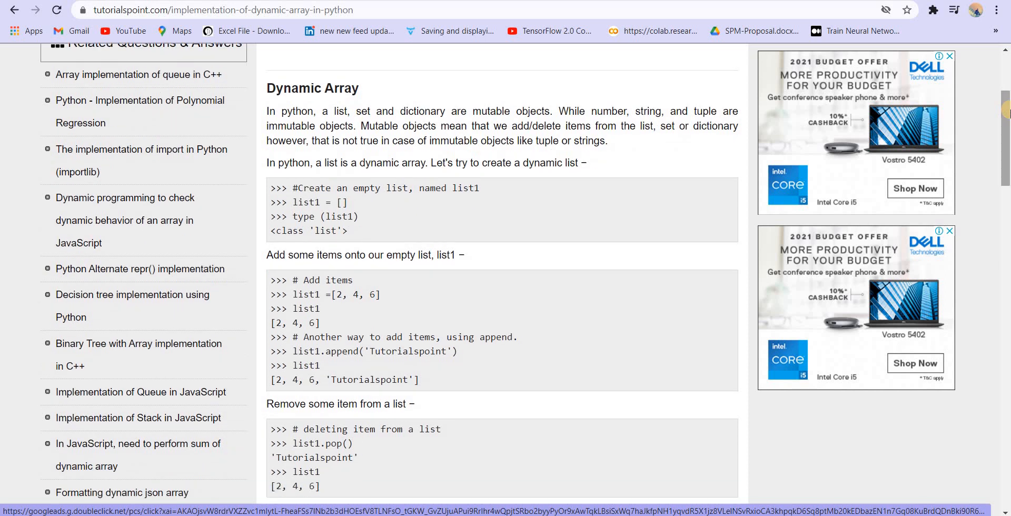